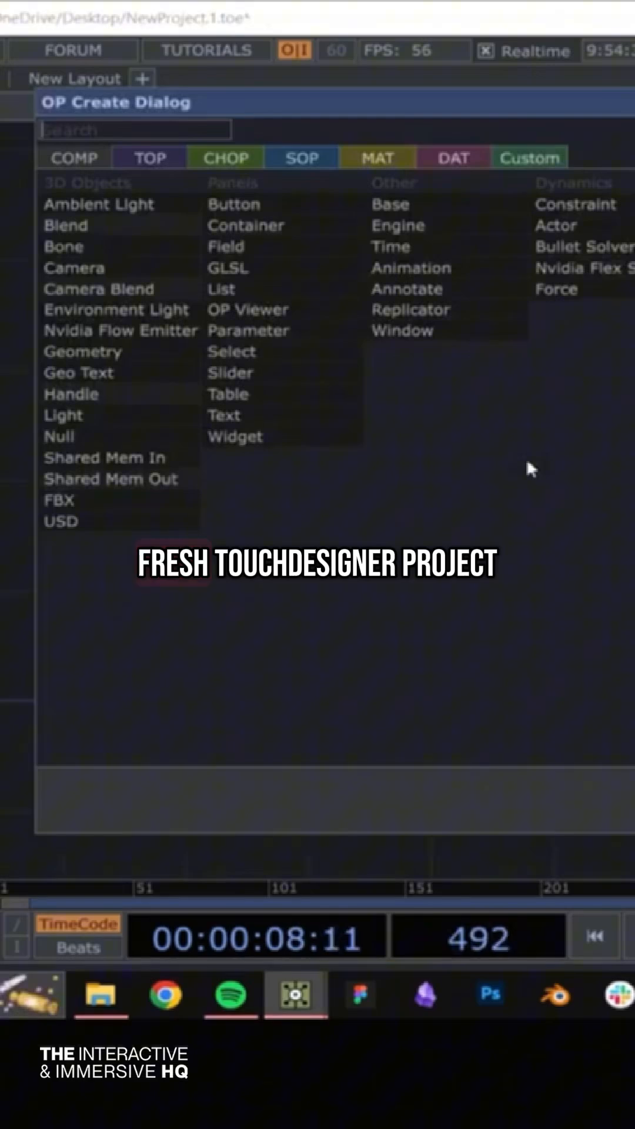
- Add a Sphere SOP by searching 'sphere', then place a Geometry COMP
type("sphere")
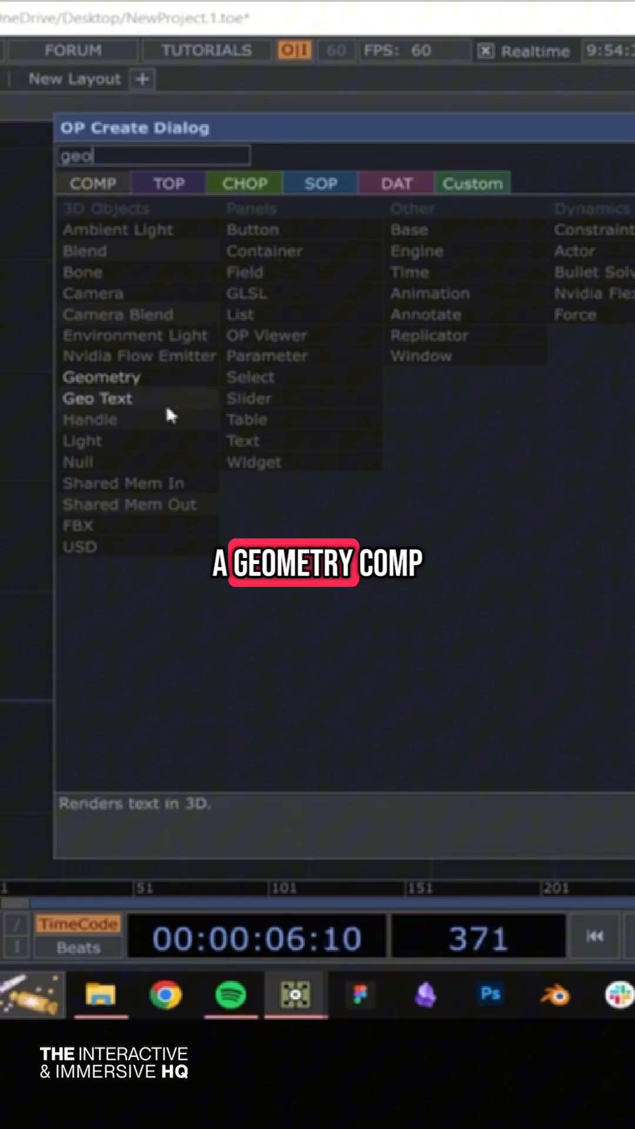
left_click(101, 377)
type("render")
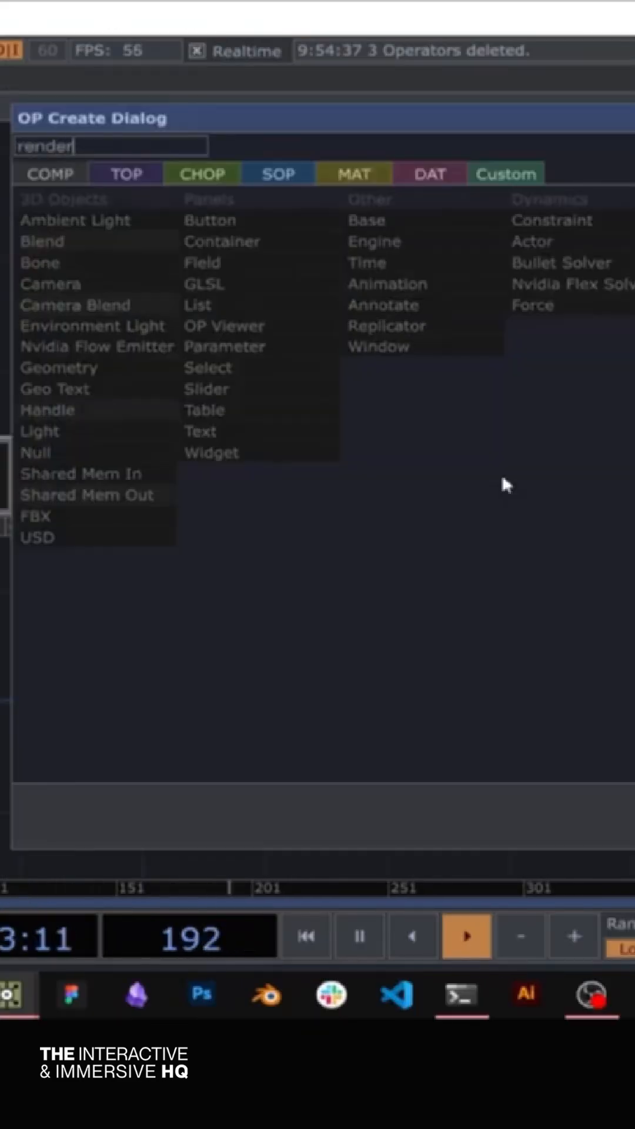
- Add a Render TOP and place the PBR material pbr1 below geo1
left_click(123, 173)
type("pbr")
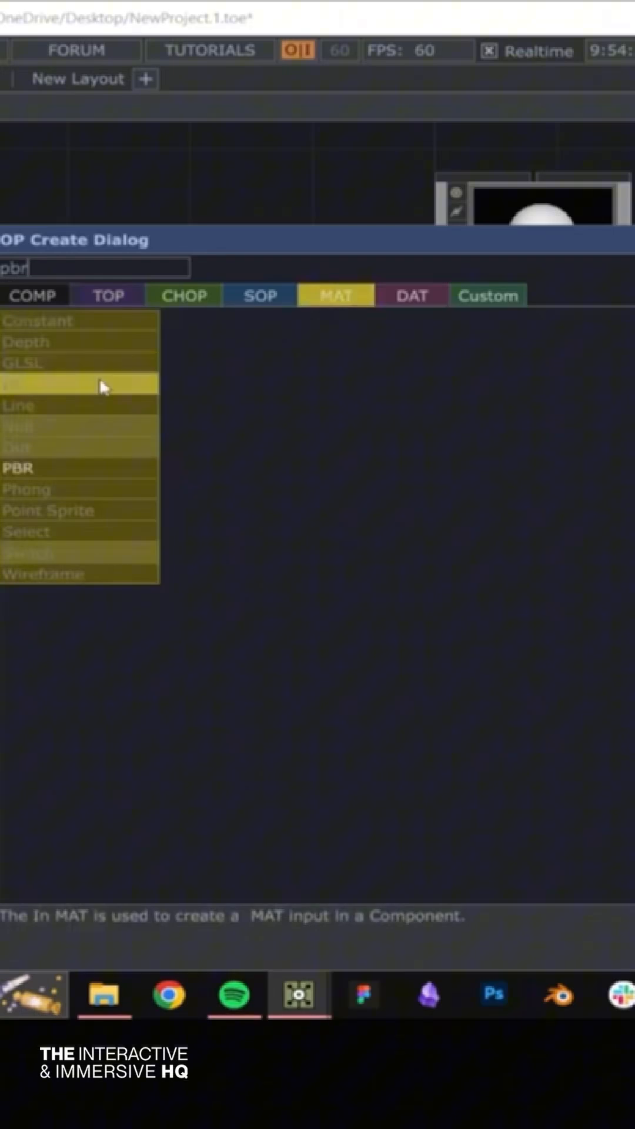
left_click(24, 469)
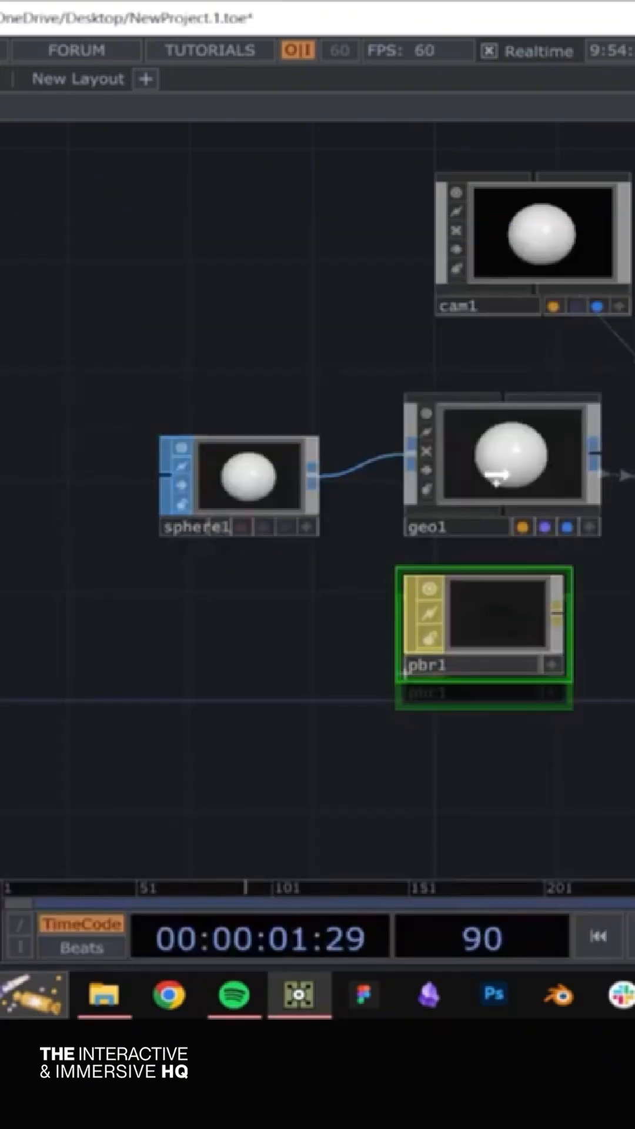